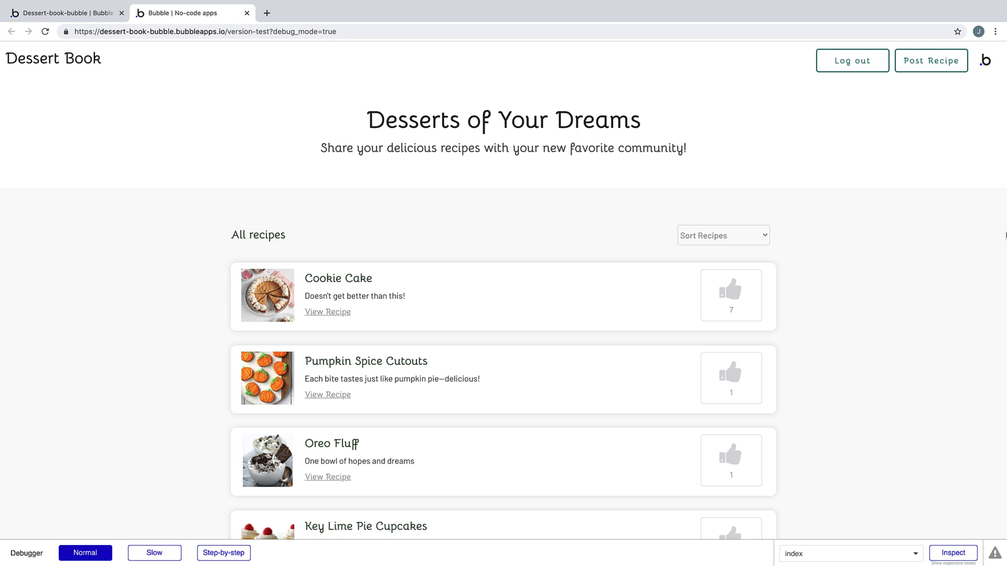
Return from the running test app to the Dessert Book homepage in the editor.
left_click(64, 13)
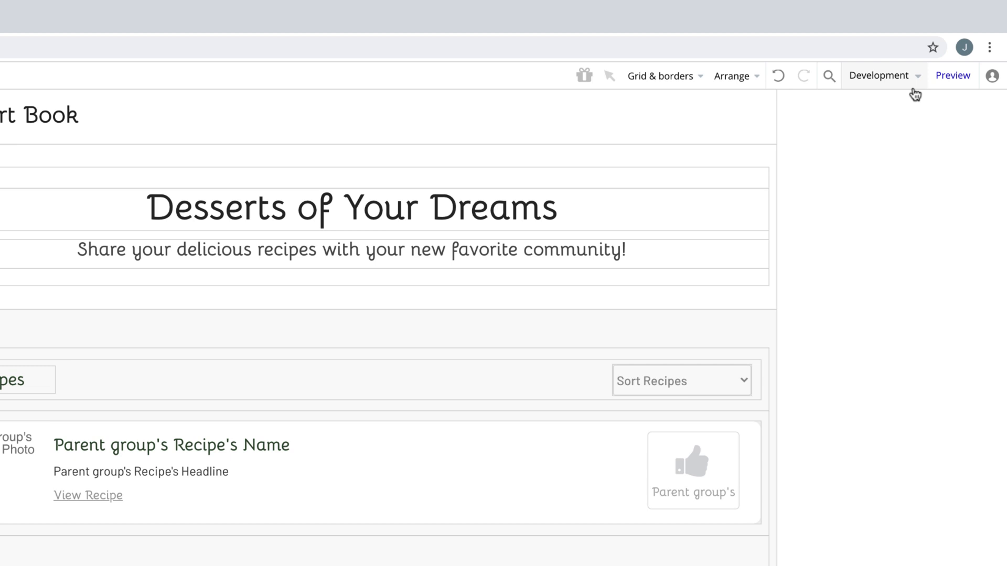
Deploy the current Development version to Live with the description 'Launch!'.
left_click(883, 76)
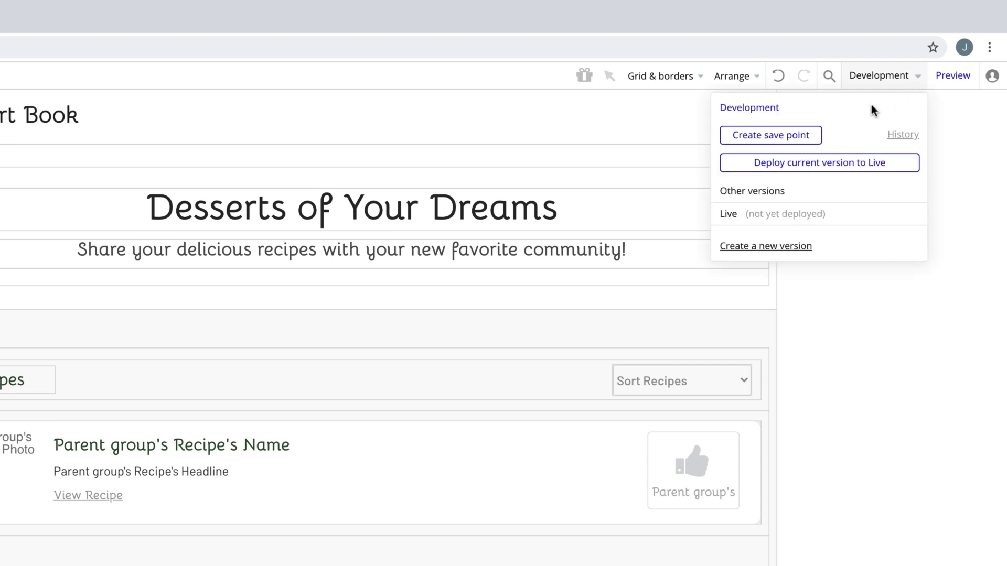
left_click(819, 162)
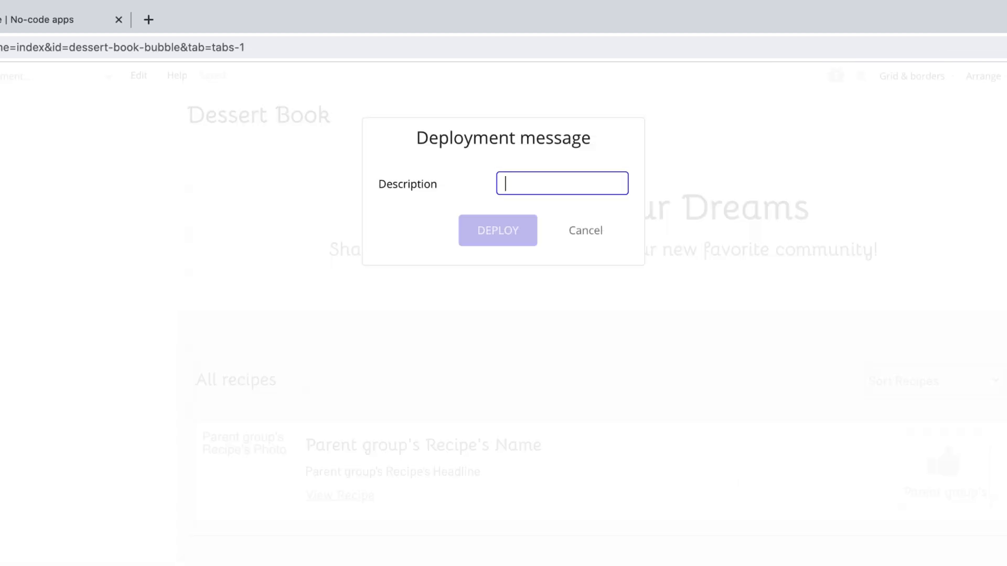
type("Launch!")
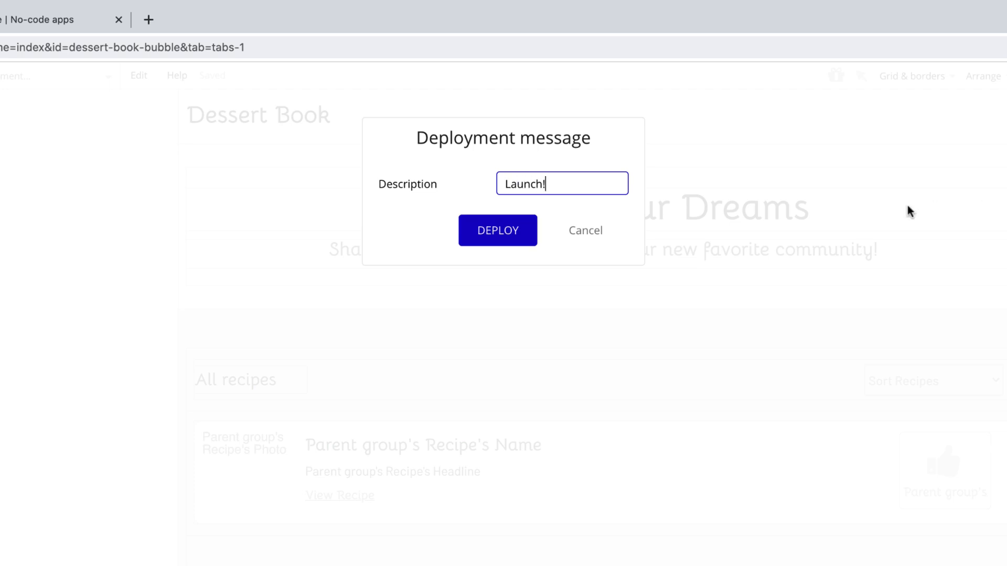
left_click(497, 230)
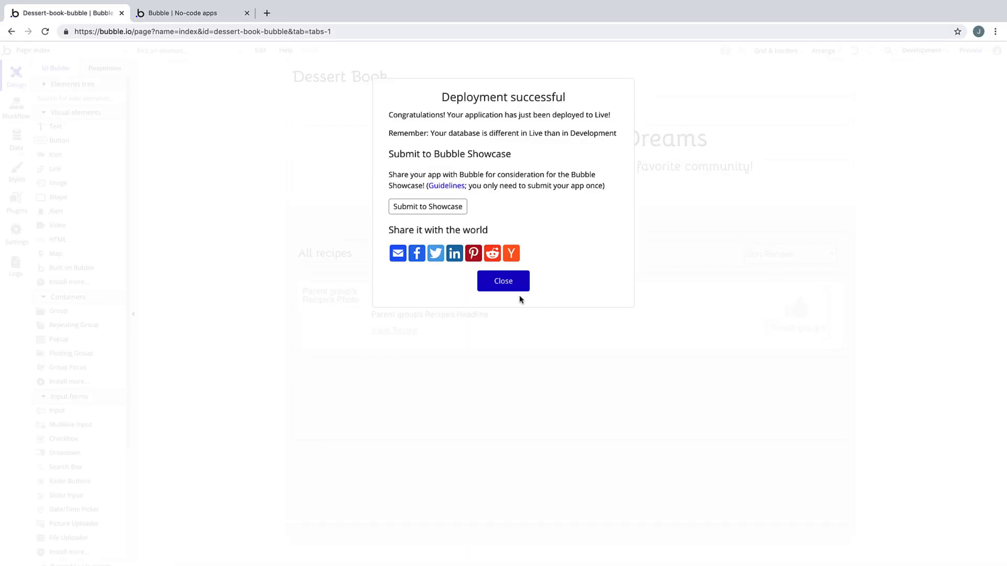
Switch the editor to the read-only Live version and preview the live site, then return.
left_click(502, 282)
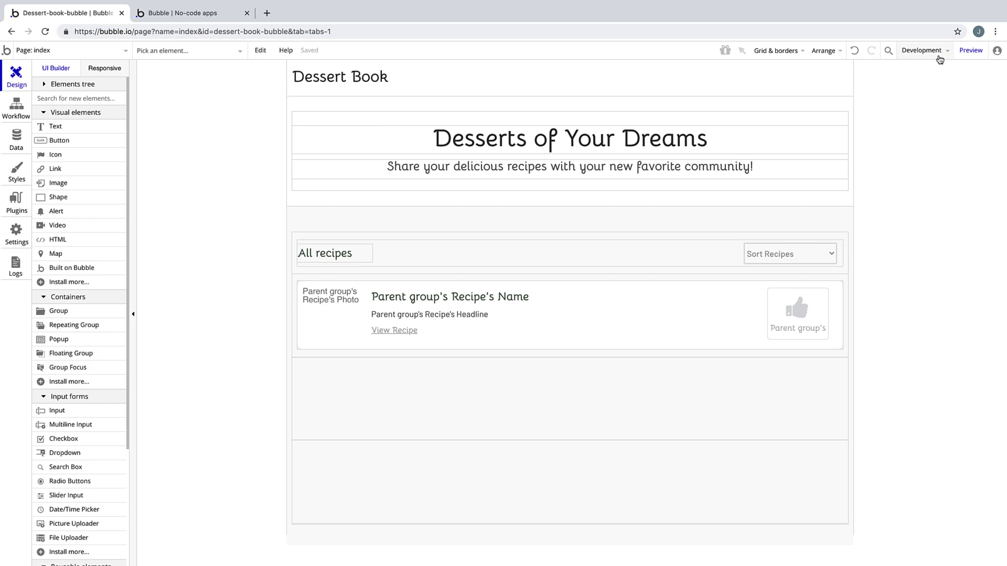
left_click(922, 50)
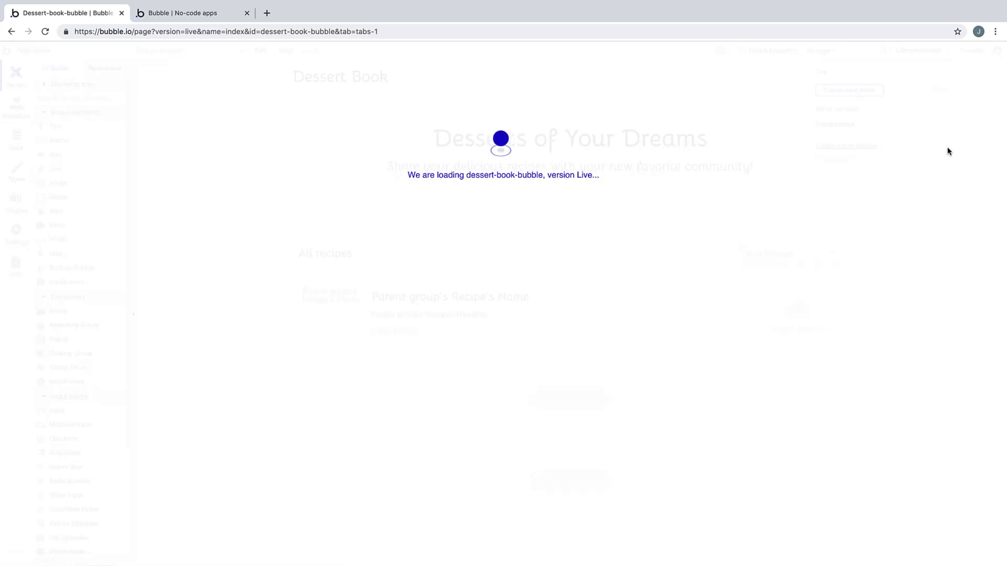
left_click(874, 76)
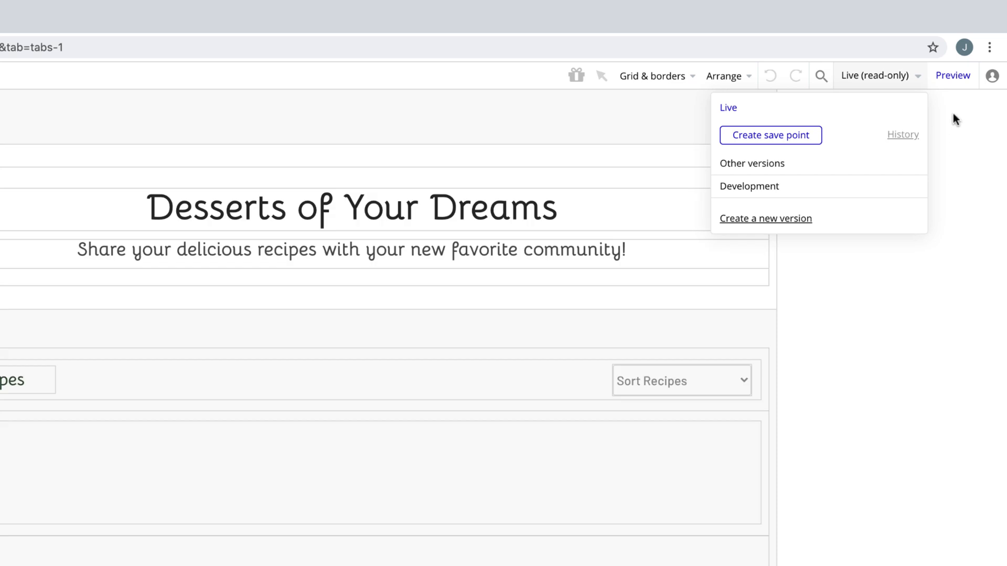
left_click(952, 76)
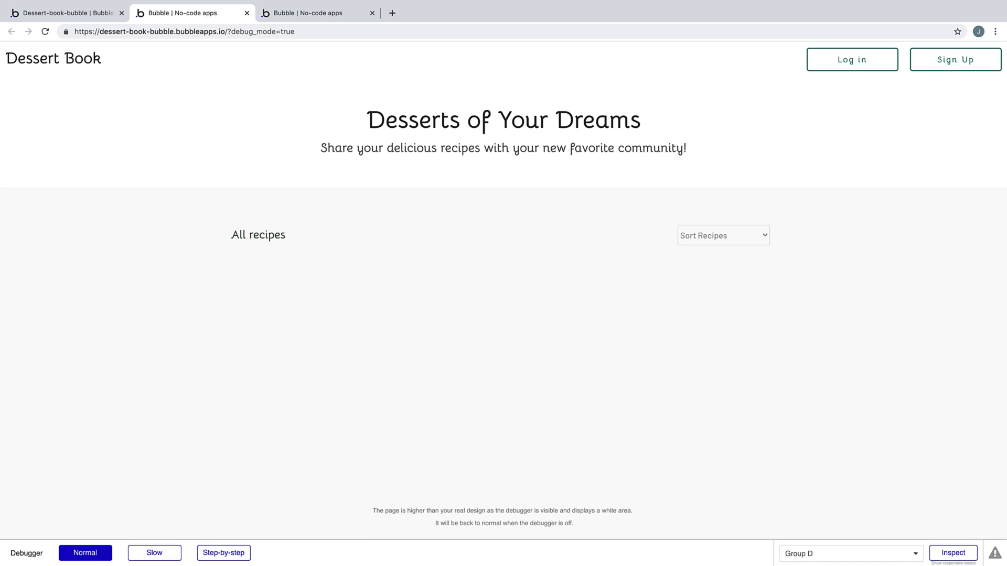
left_click(64, 12)
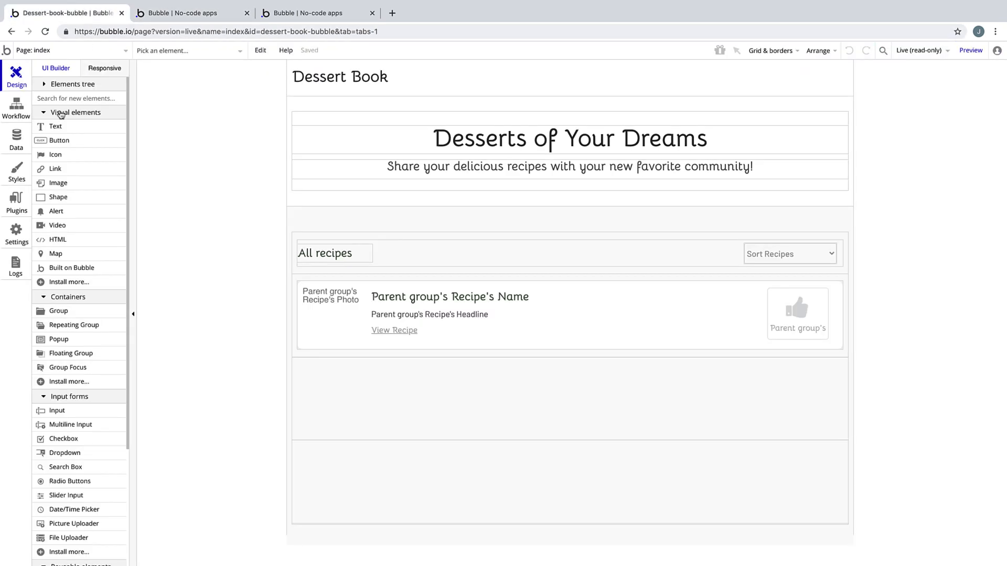
View App data and switch from the Live database to the Development database.
left_click(16, 137)
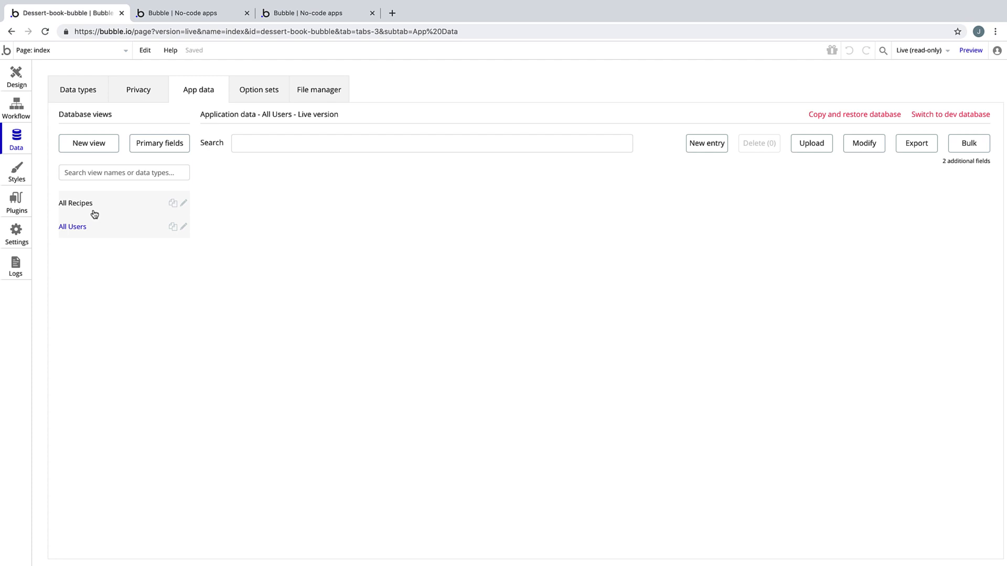
left_click(73, 226)
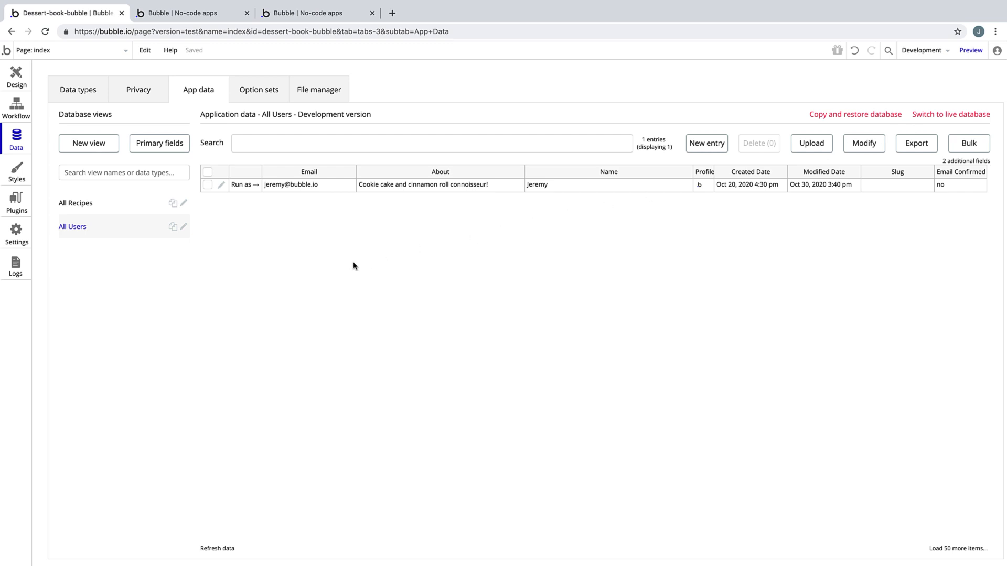
mouse_move(127, 214)
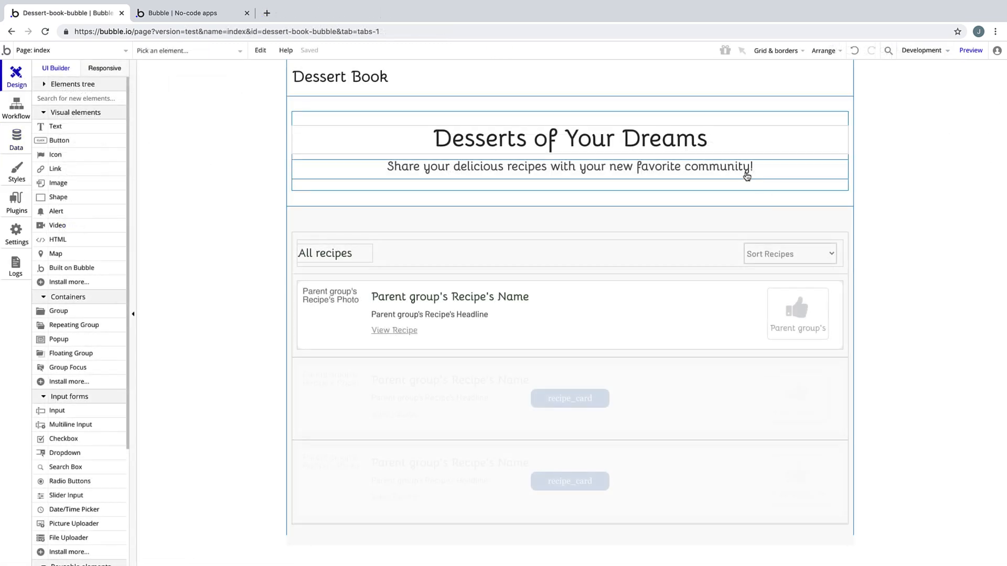
Append a cupcake emoji to the 'Desserts of Your Dreams' headline.
left_click(569, 138)
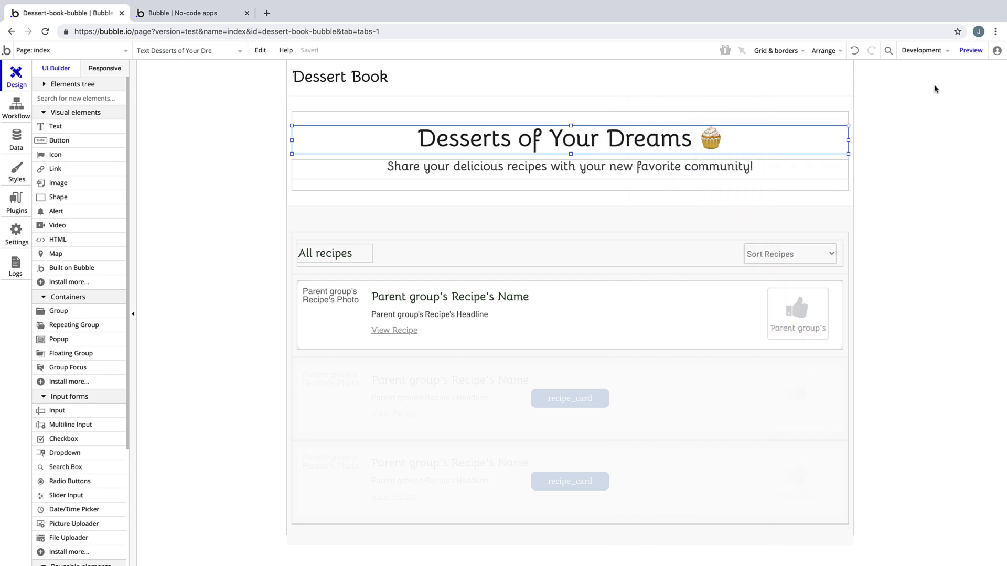
left_click(921, 51)
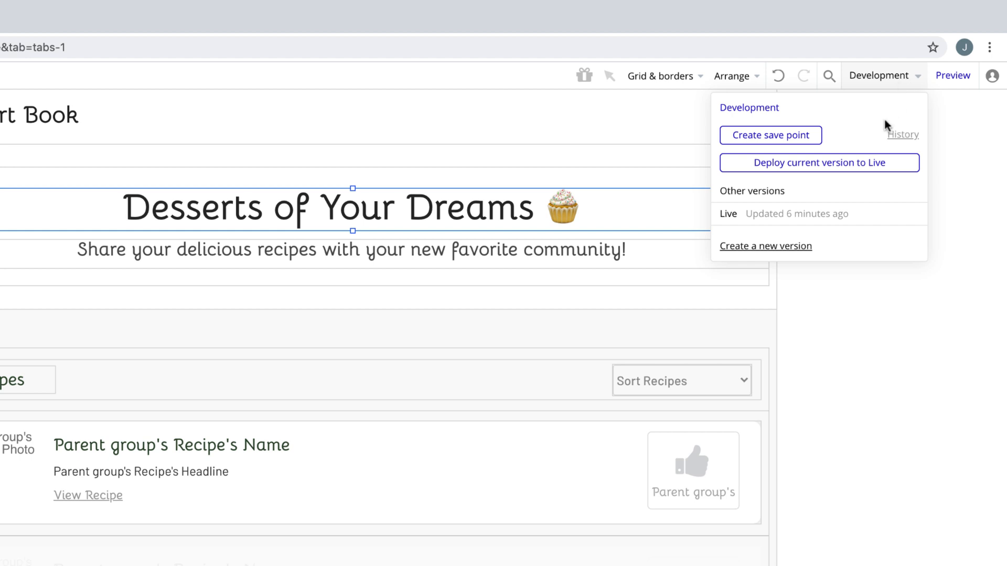
Deploy the updated version to Live as 'Cupcake update' and return to the editor.
left_click(818, 163)
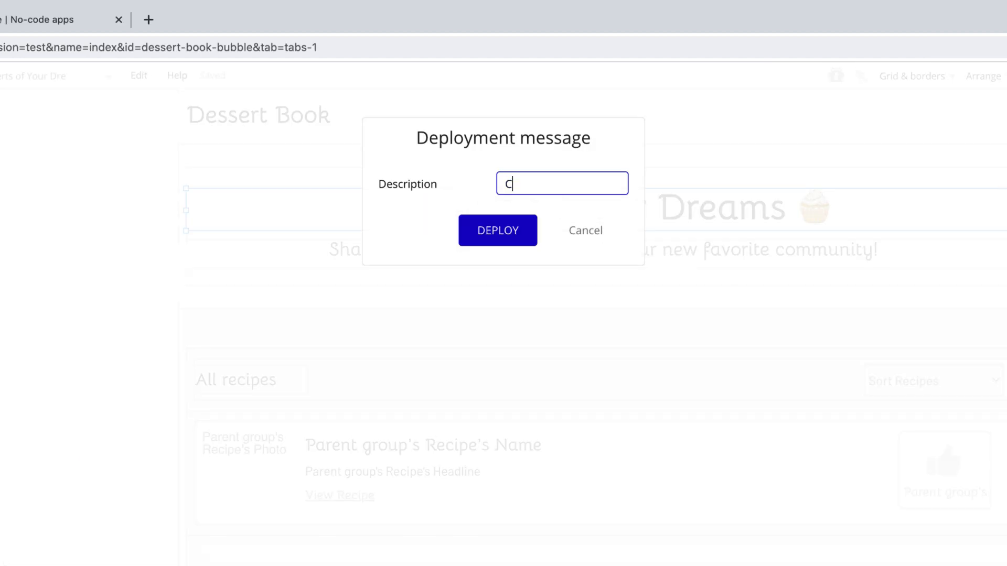
type("upcake update")
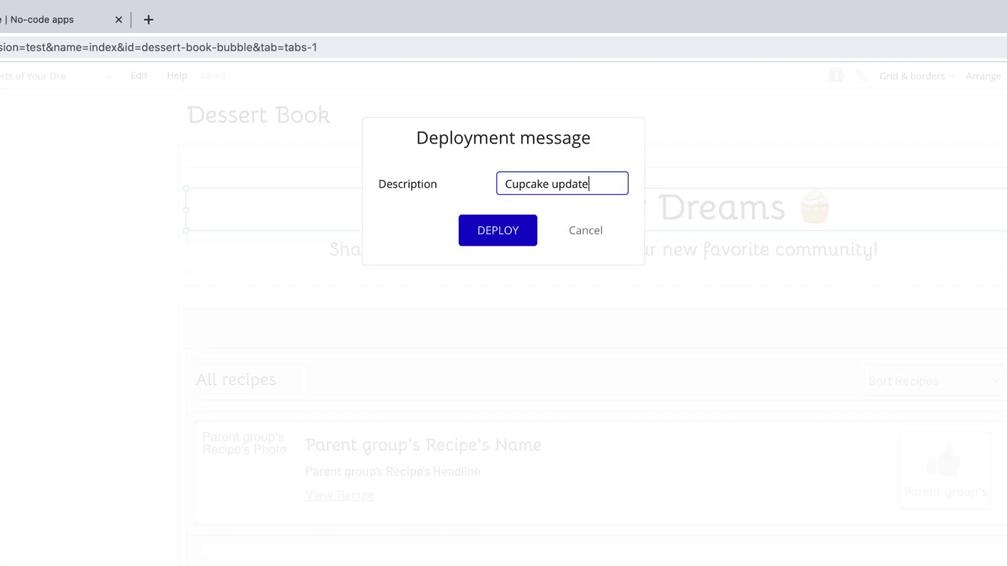
left_click(497, 229)
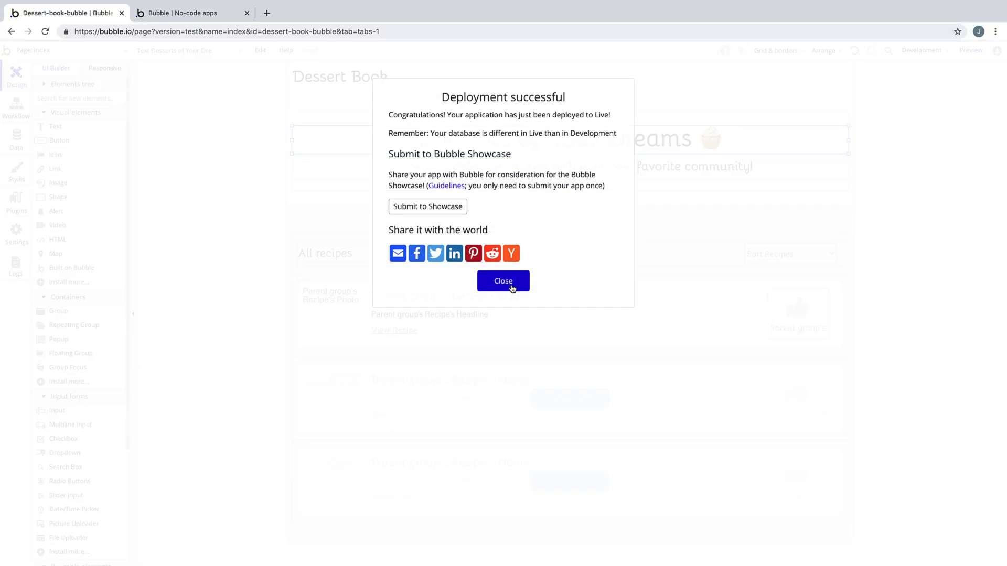
left_click(503, 281)
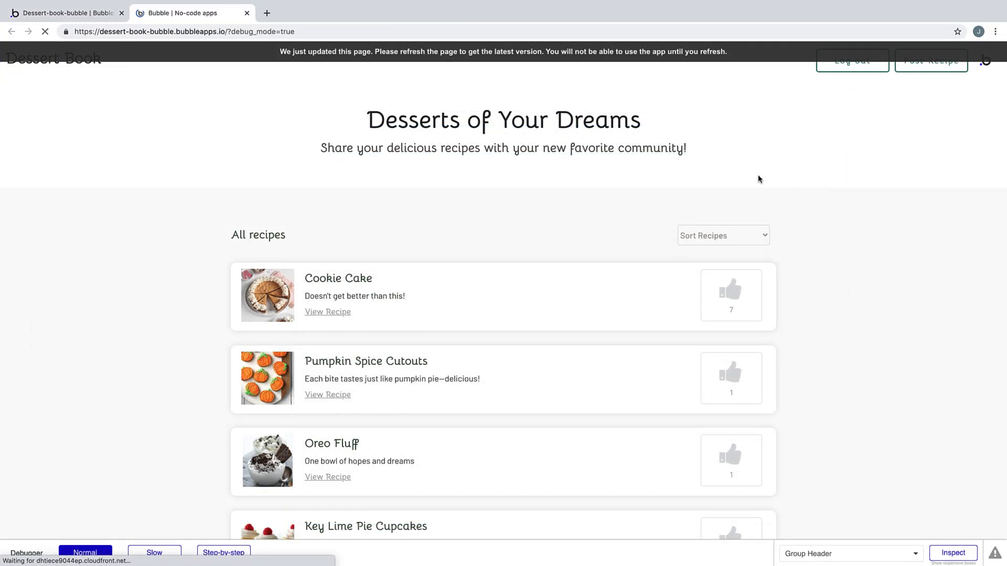
left_click(44, 31)
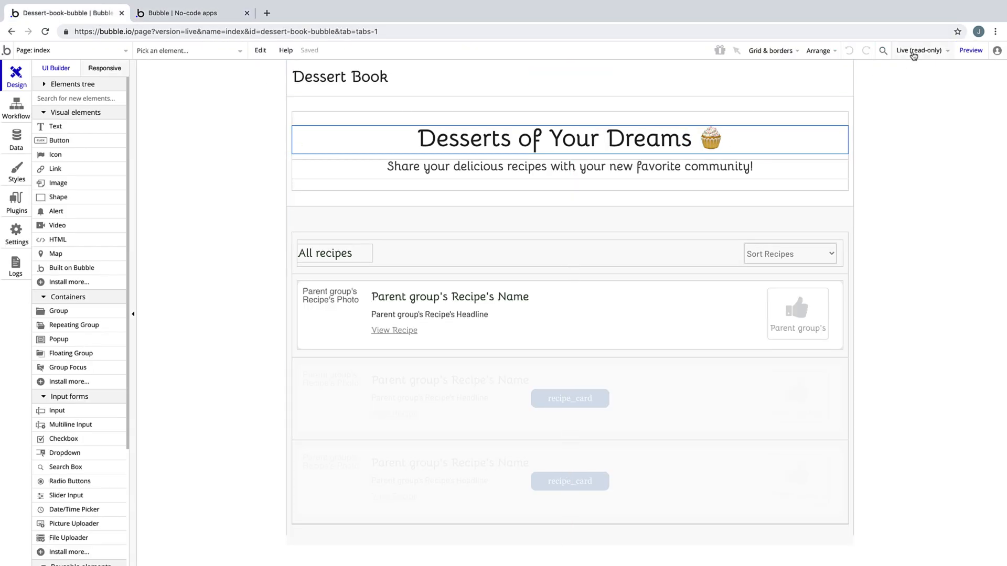
View the Live deploy history listing 'Launch!' and 'Cupcake update'.
left_click(919, 50)
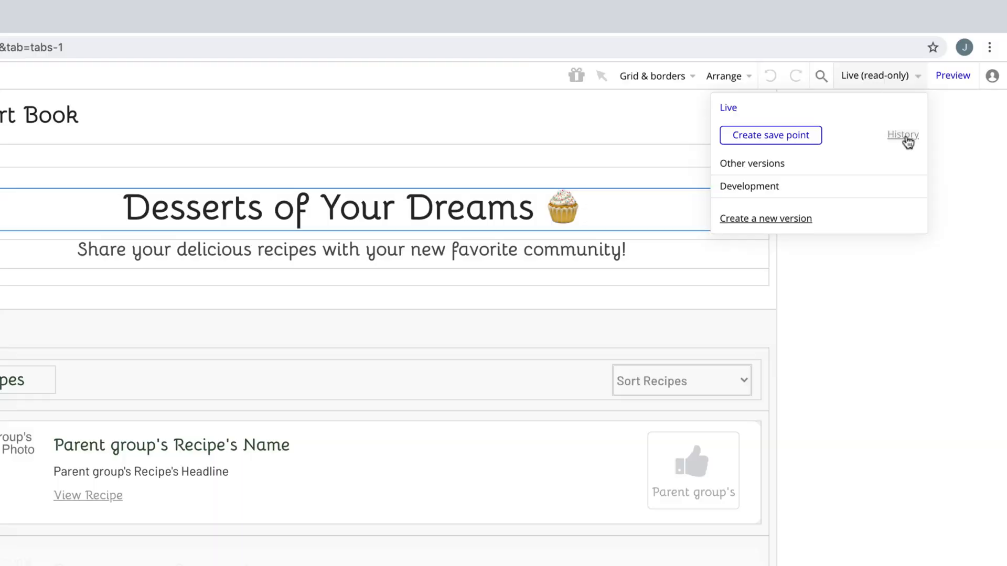
left_click(902, 134)
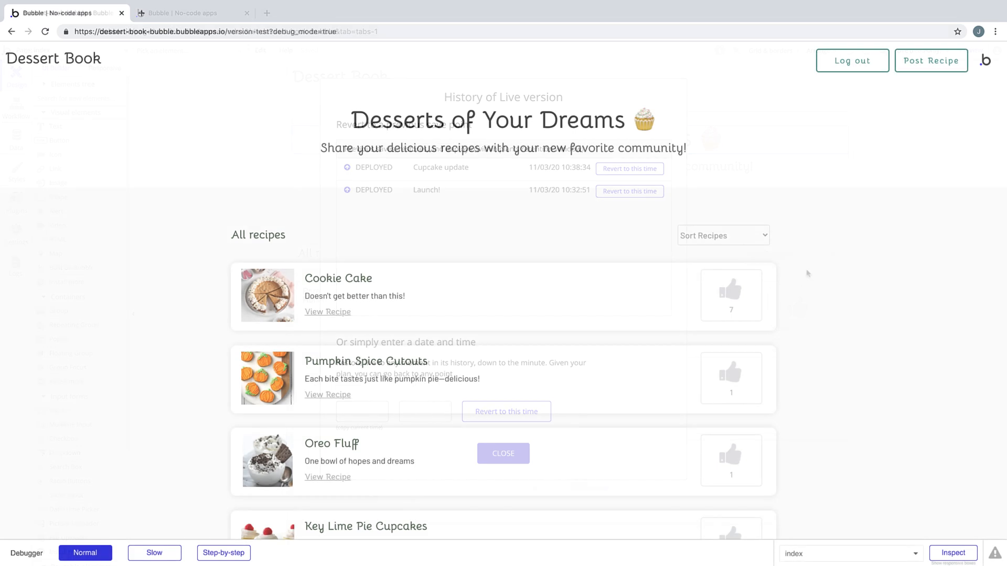
left_click(502, 453)
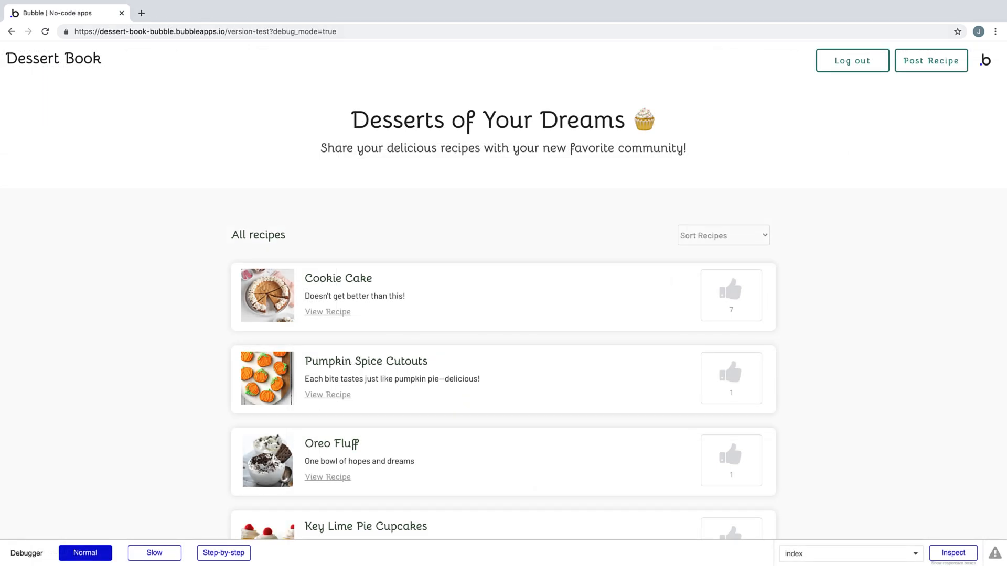